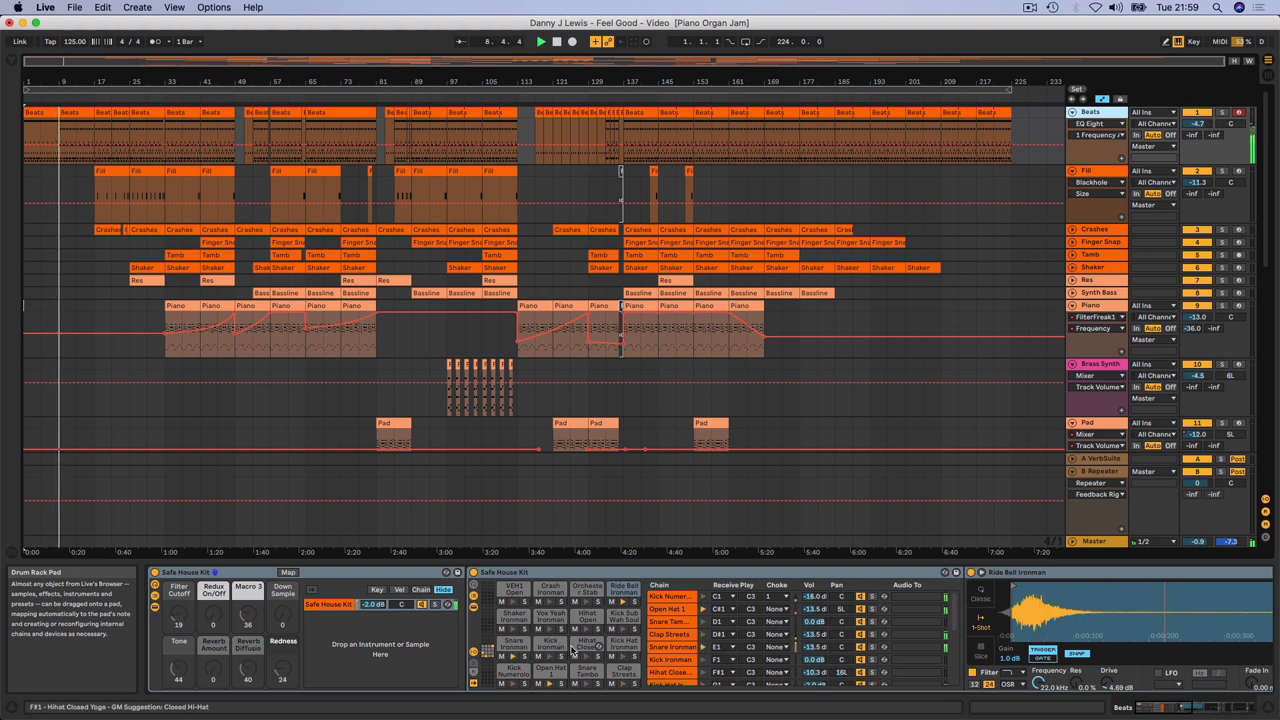
Show the drum clip's MIDI note pattern with one row per drum sound.
click(72, 112)
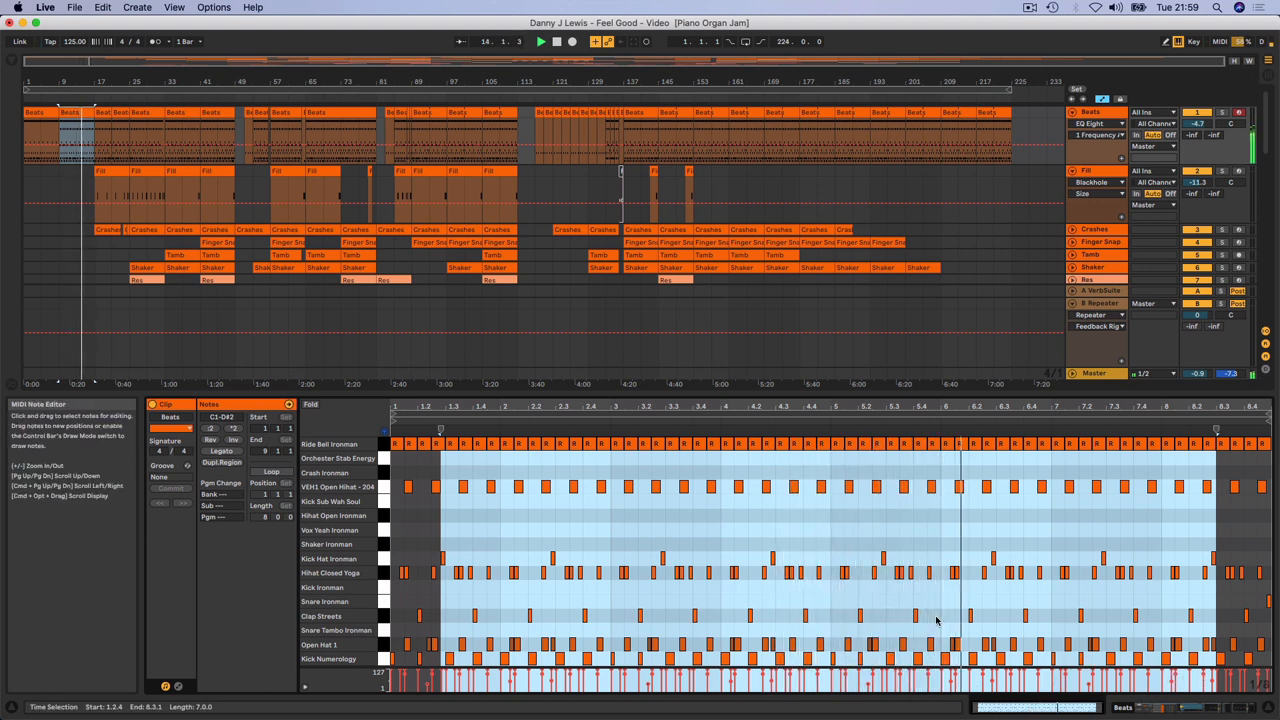
Show a track's device chain of EQ Eight followed by a console plugin.
click(112, 170)
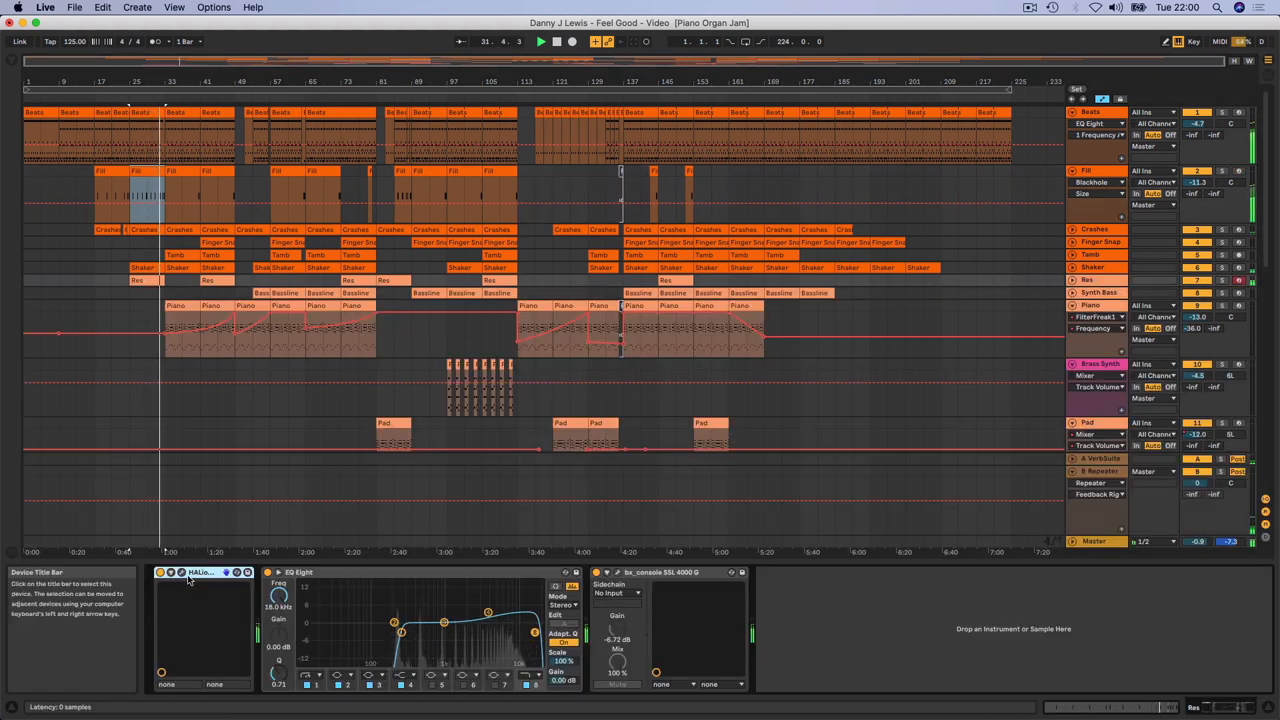
Show another track's chain: EQ Eight, console plugin, FilterFreak1 and Glue Compressor.
click(182, 572)
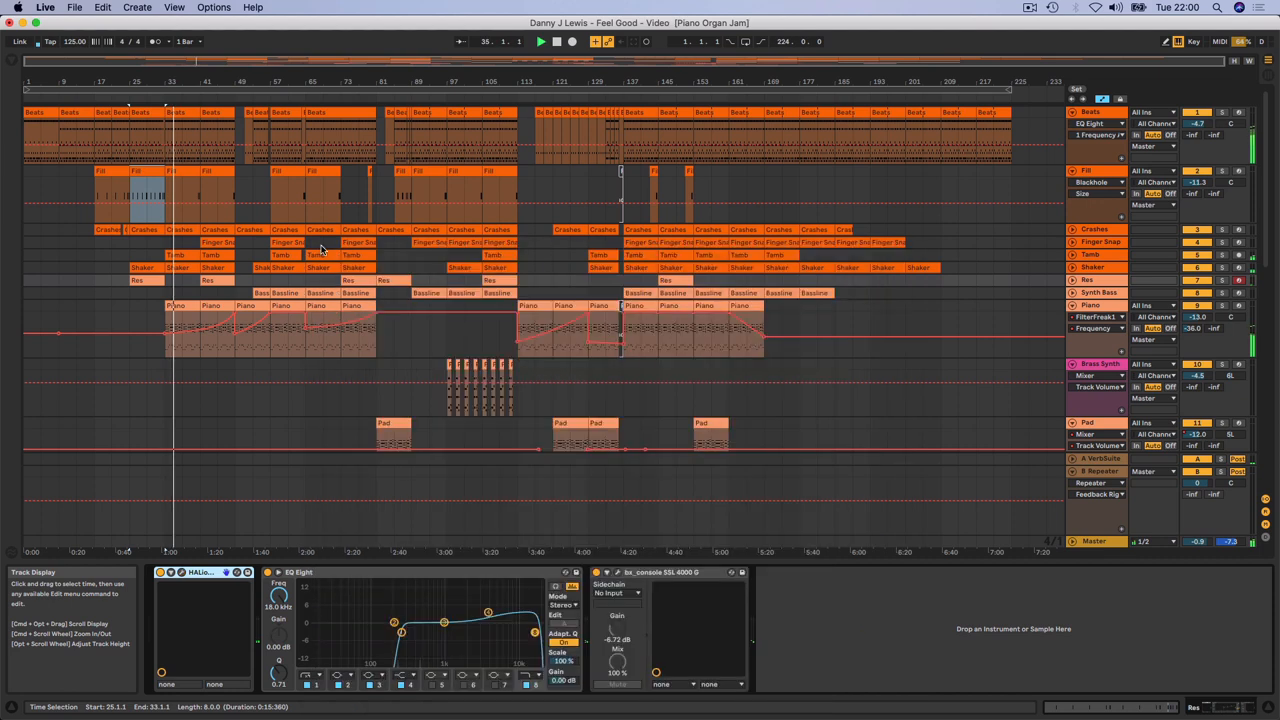
click(1092, 304)
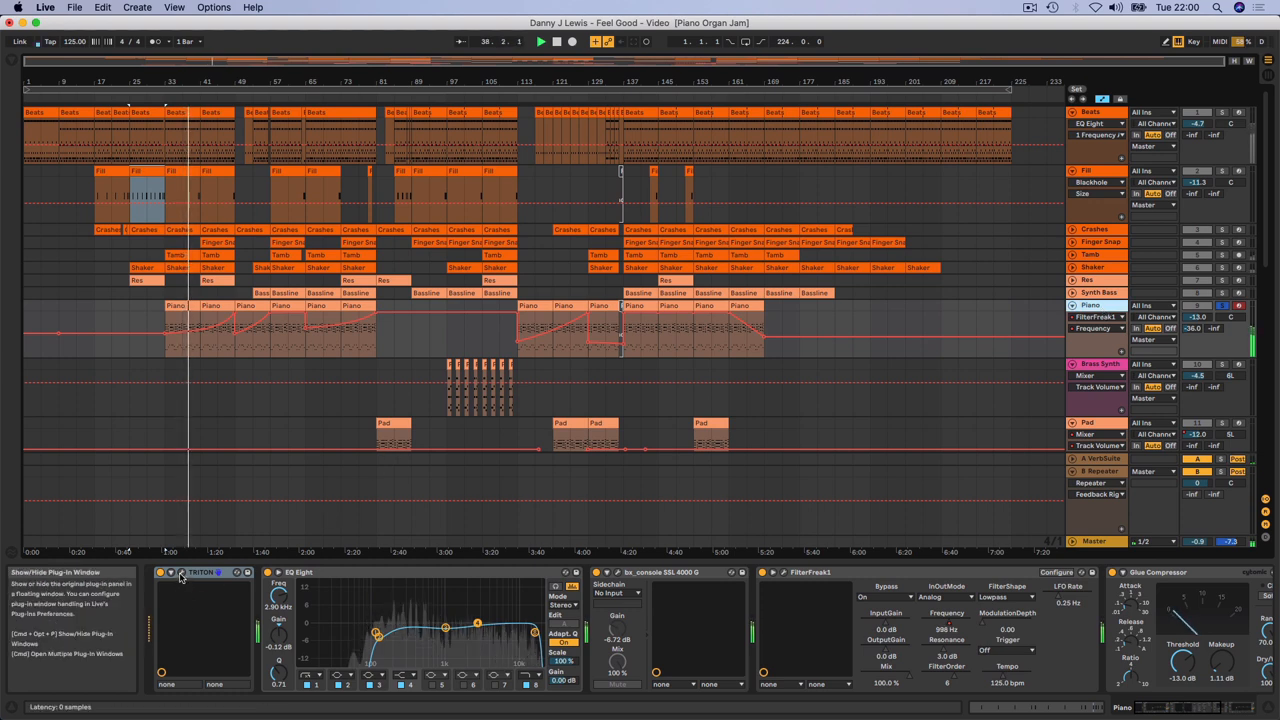
Bring the Organ track into view and show its instrument, EQ Eight and console chain.
click(200, 572)
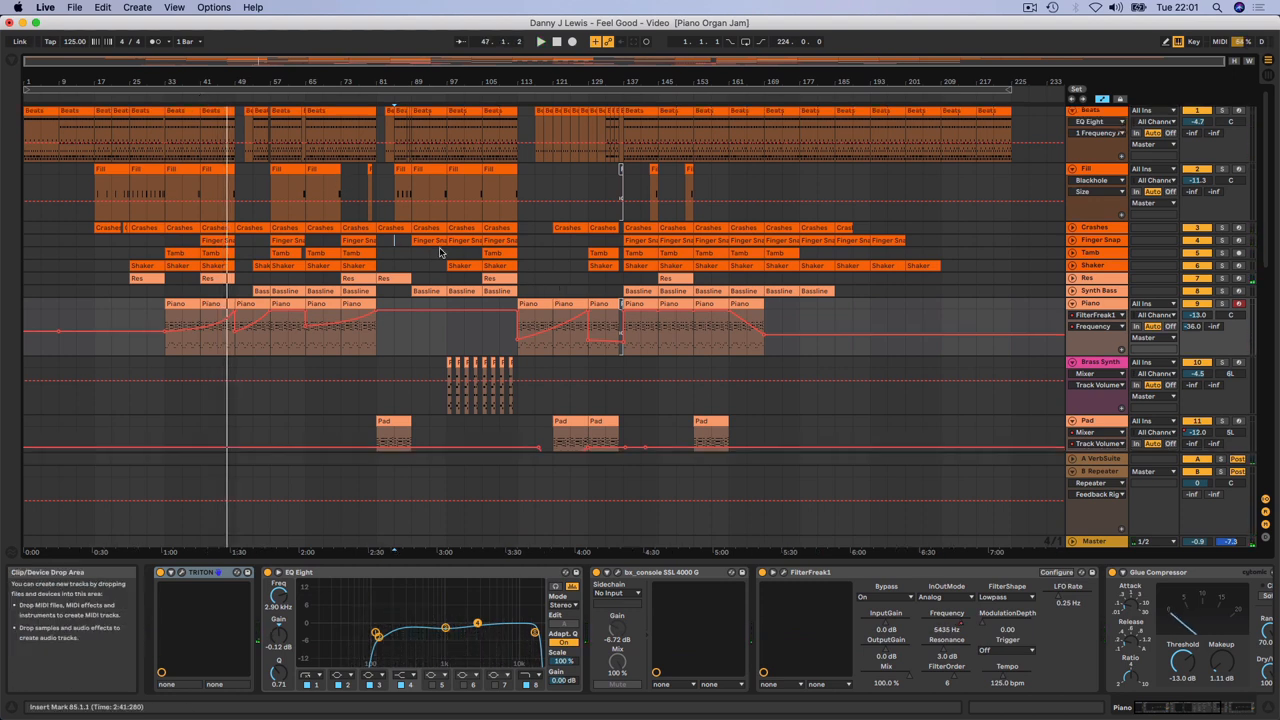
scroll(down, 3)
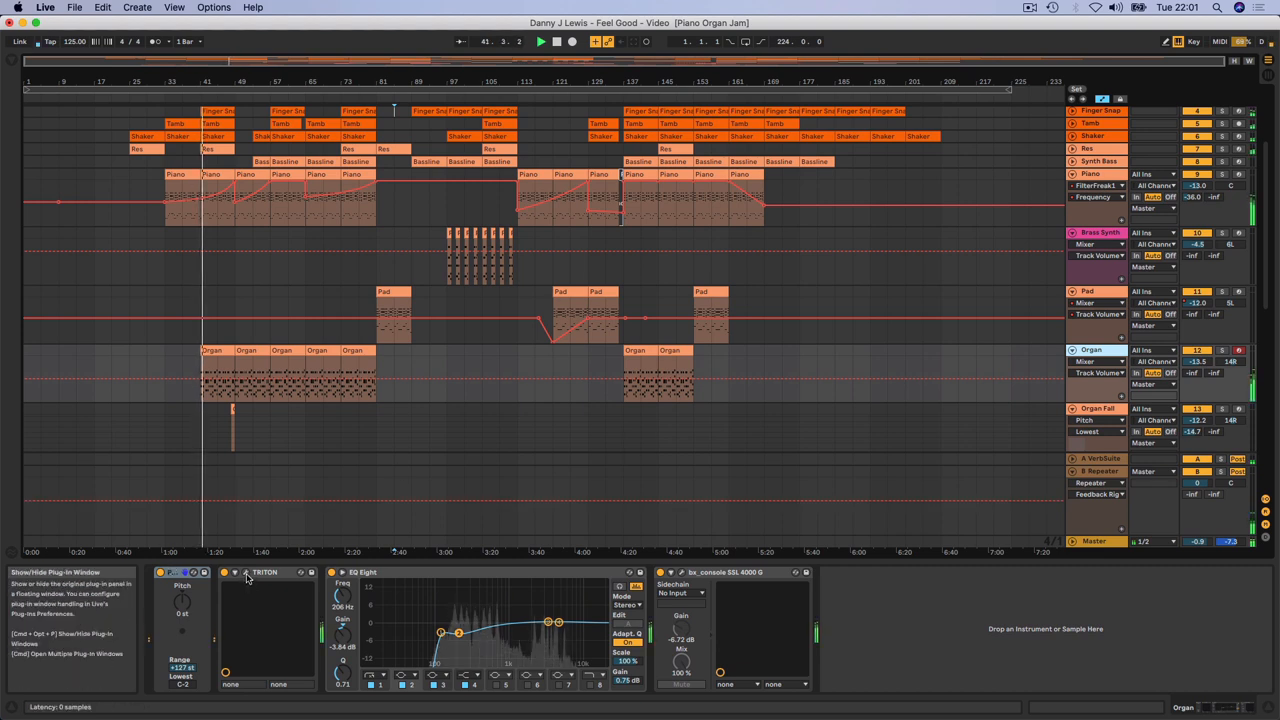
Show a track whose chain places the console plugin before EQ Eight.
click(246, 572)
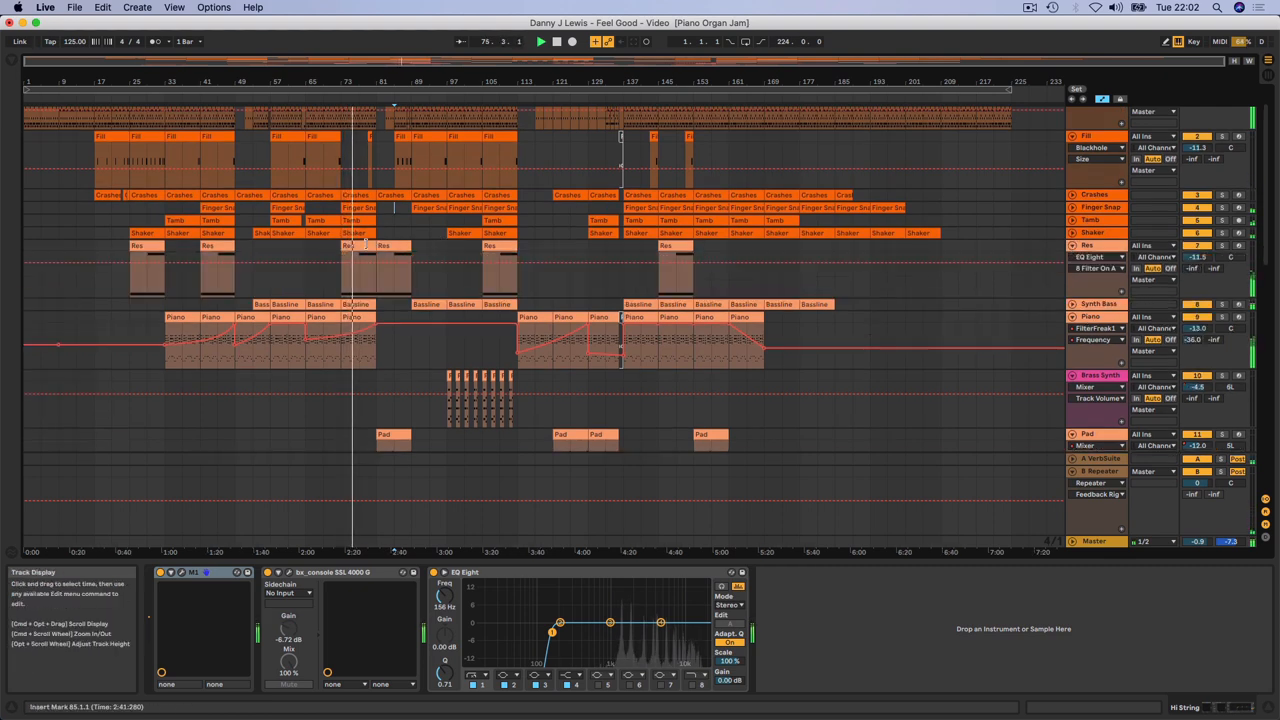
mouse_move(430, 284)
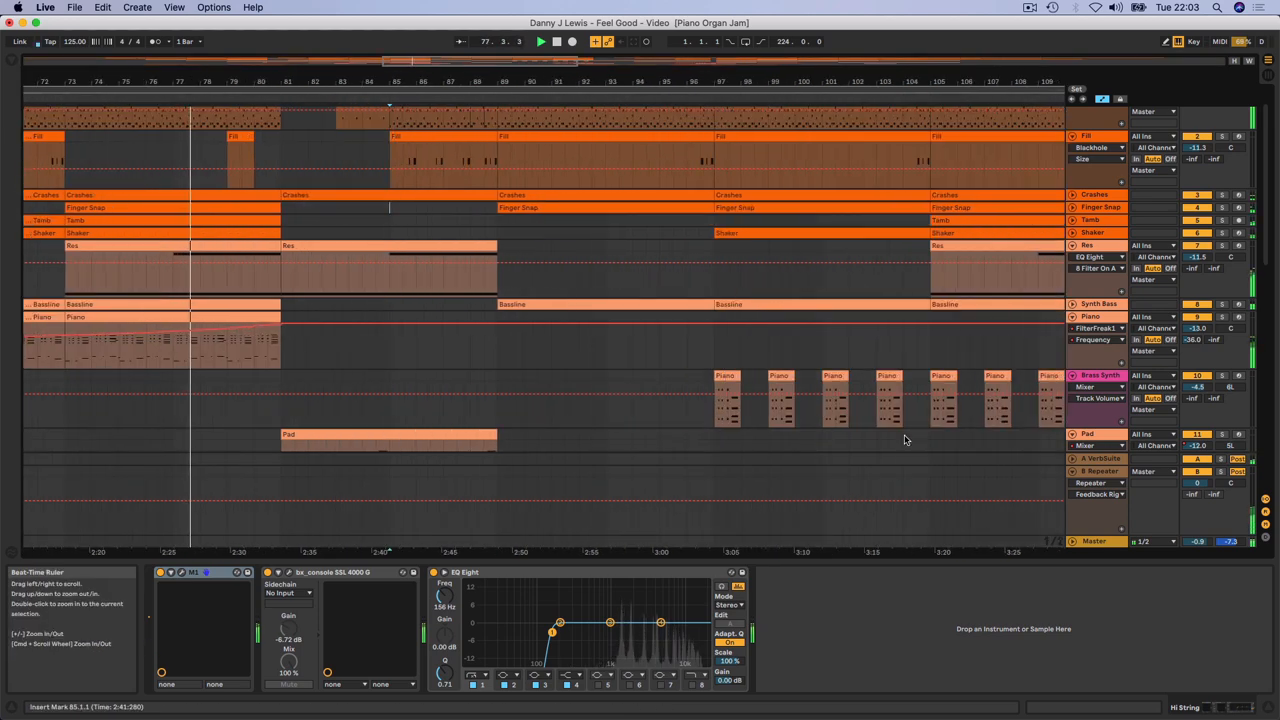
Reveal the lower Pad, Organ and Organ Fall tracks and show the Brass Synth chain.
scroll(down, 3)
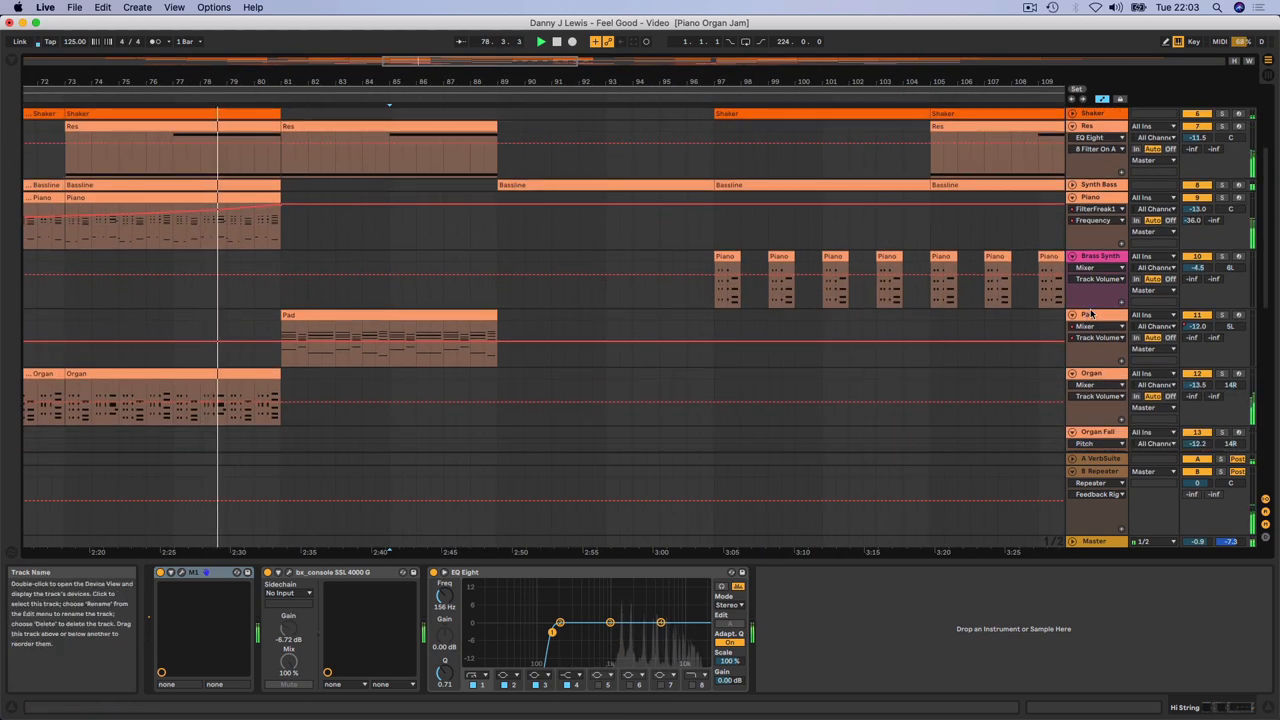
click(1092, 314)
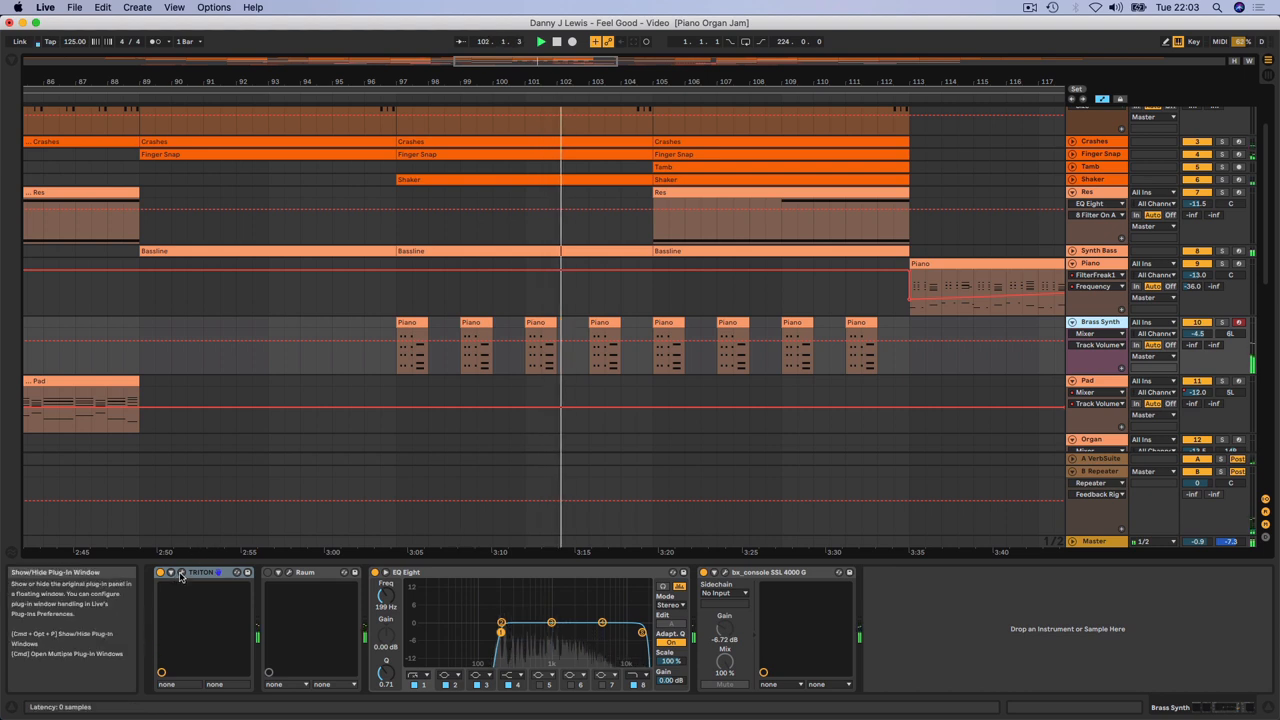
click(172, 572)
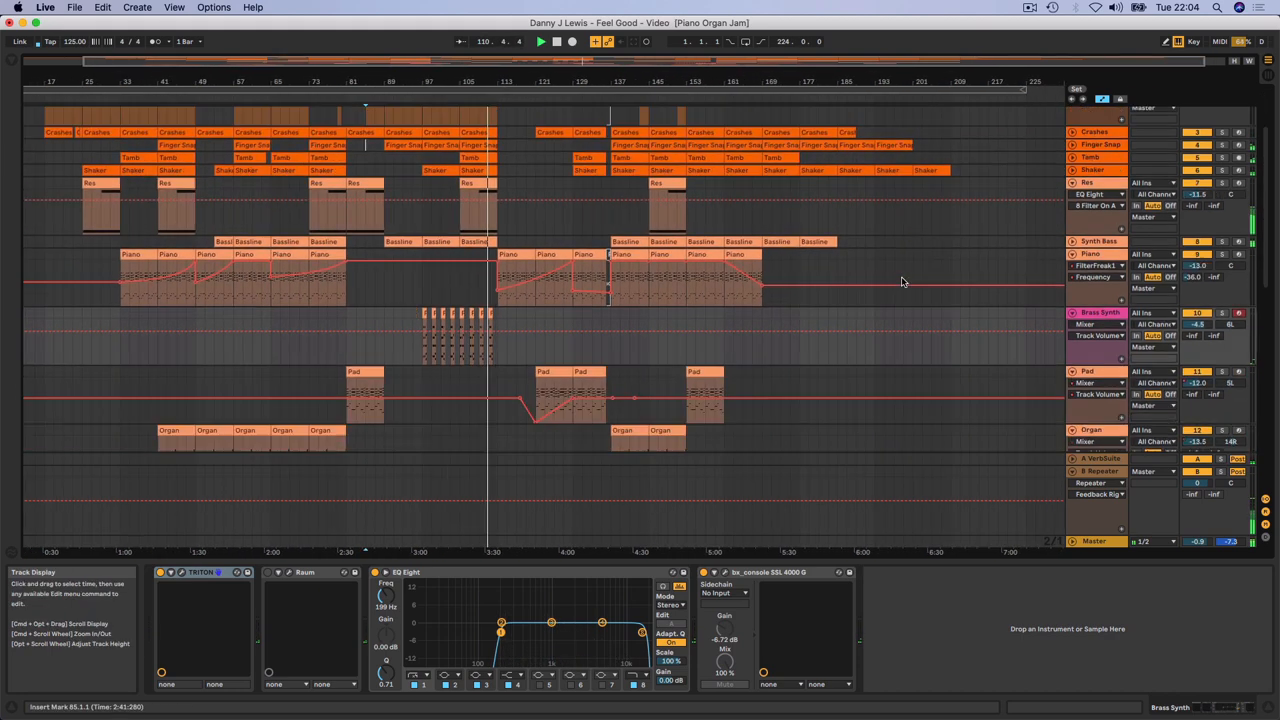
Scroll down to the Pad track with its EQ Eight, console plugin and Compressor chain.
scroll(down, 3)
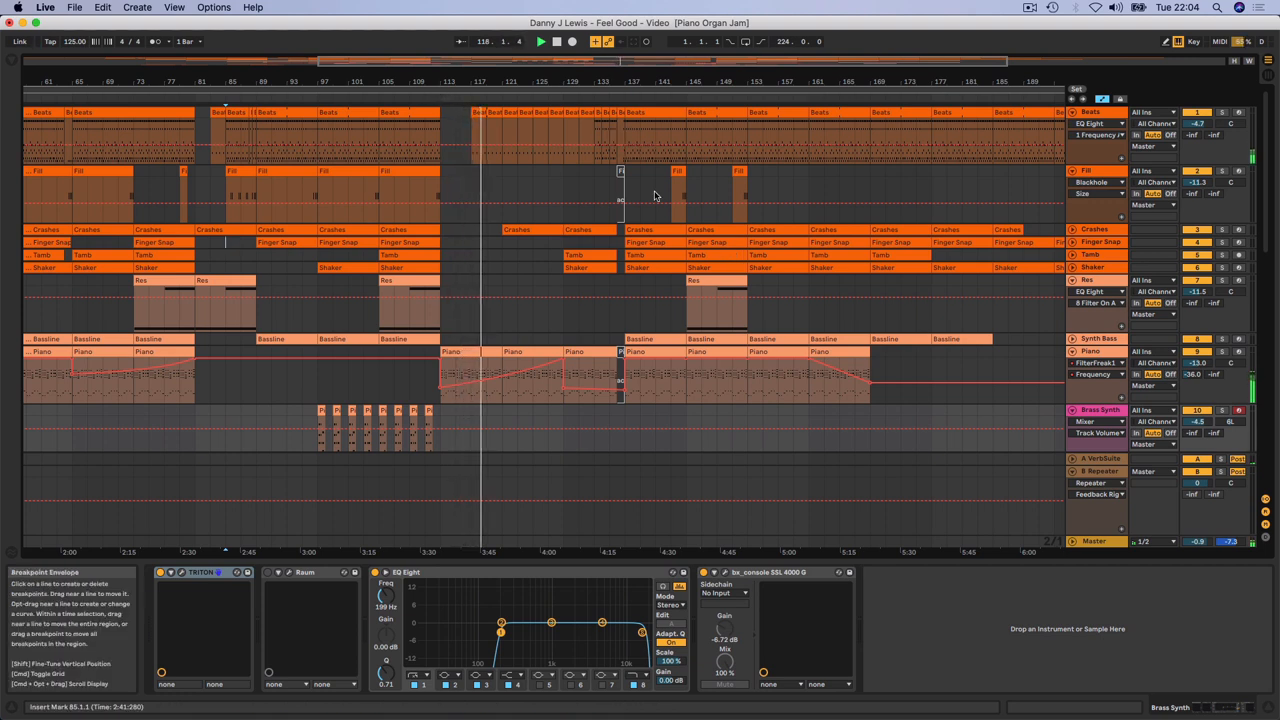
scroll(down, 3)
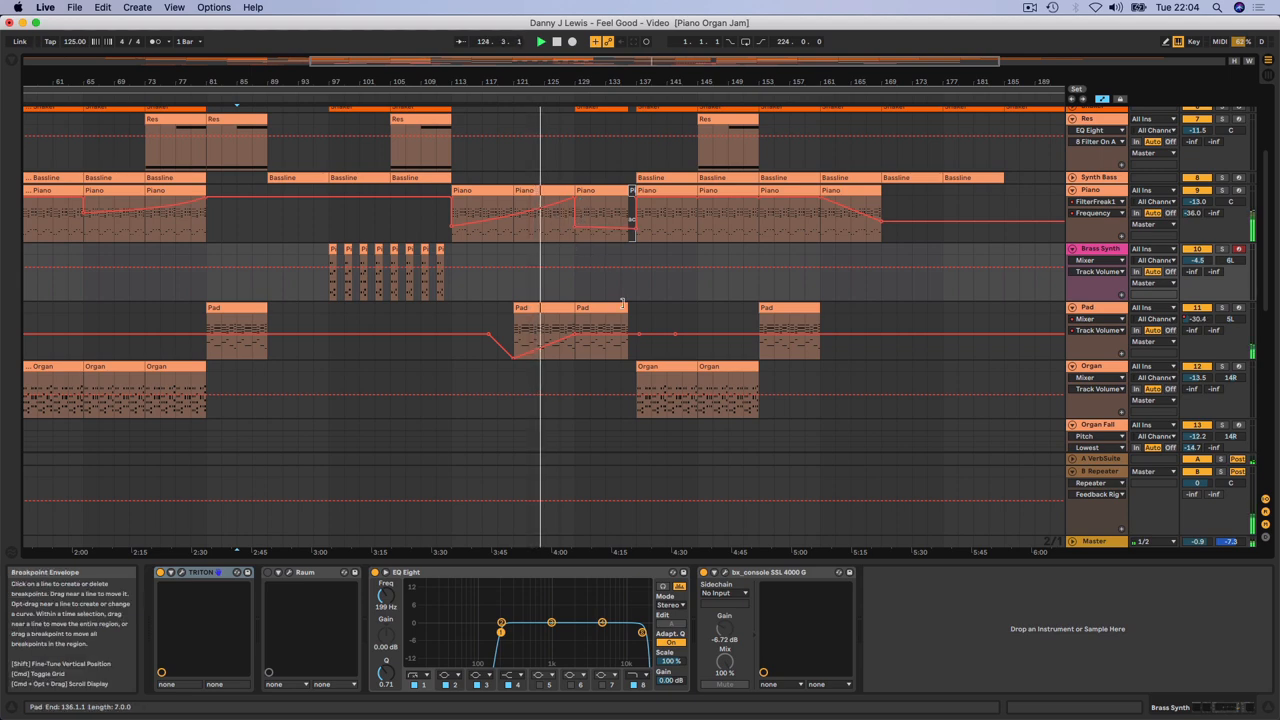
scroll(down, 3)
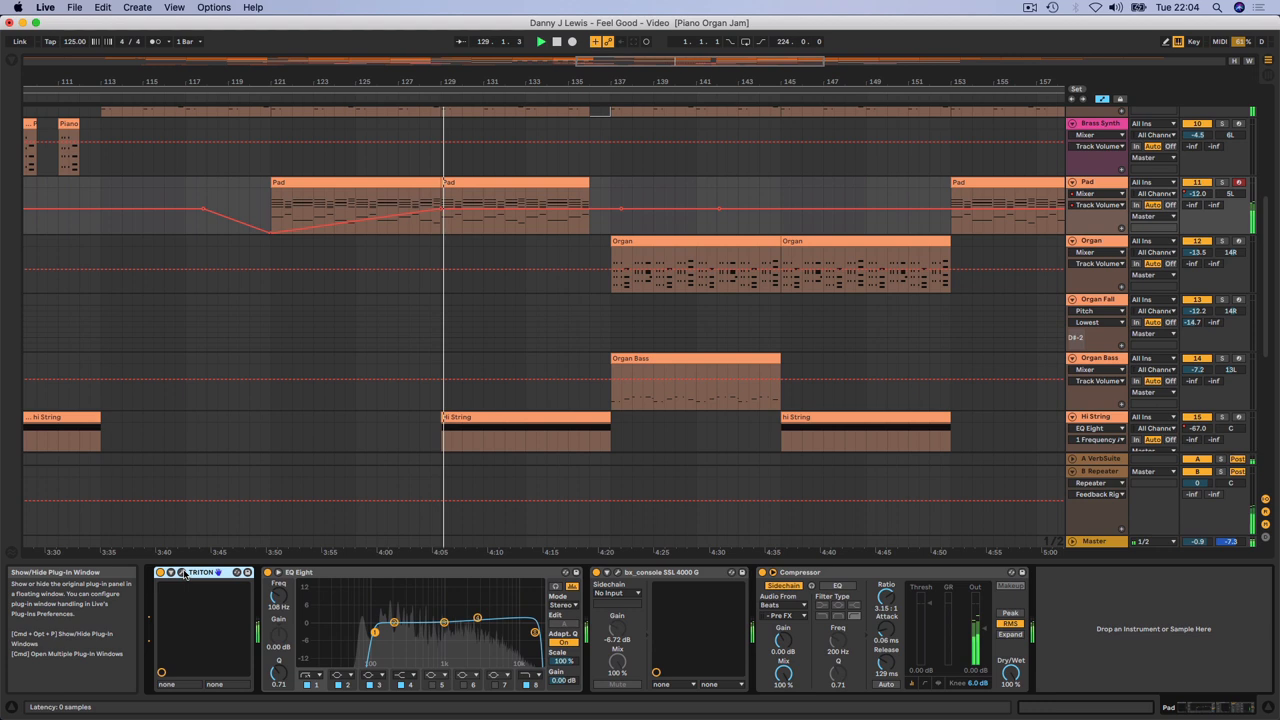
click(180, 572)
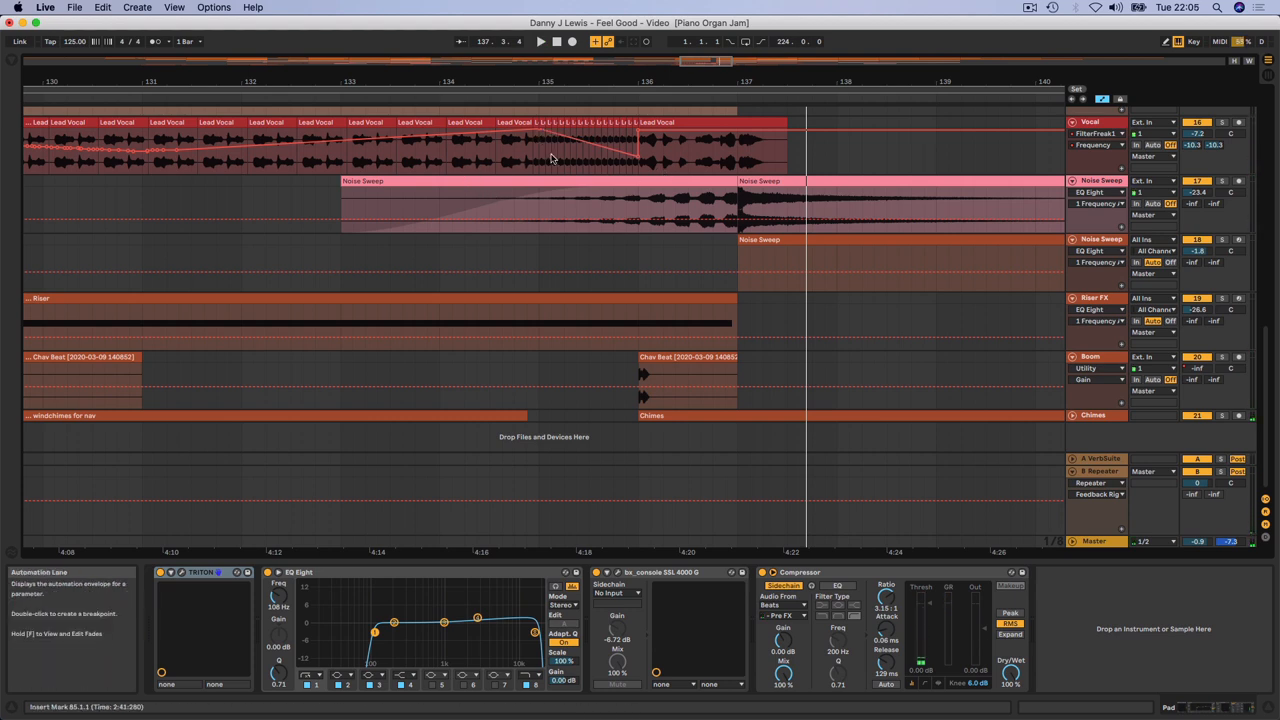
mouse_move(586, 152)
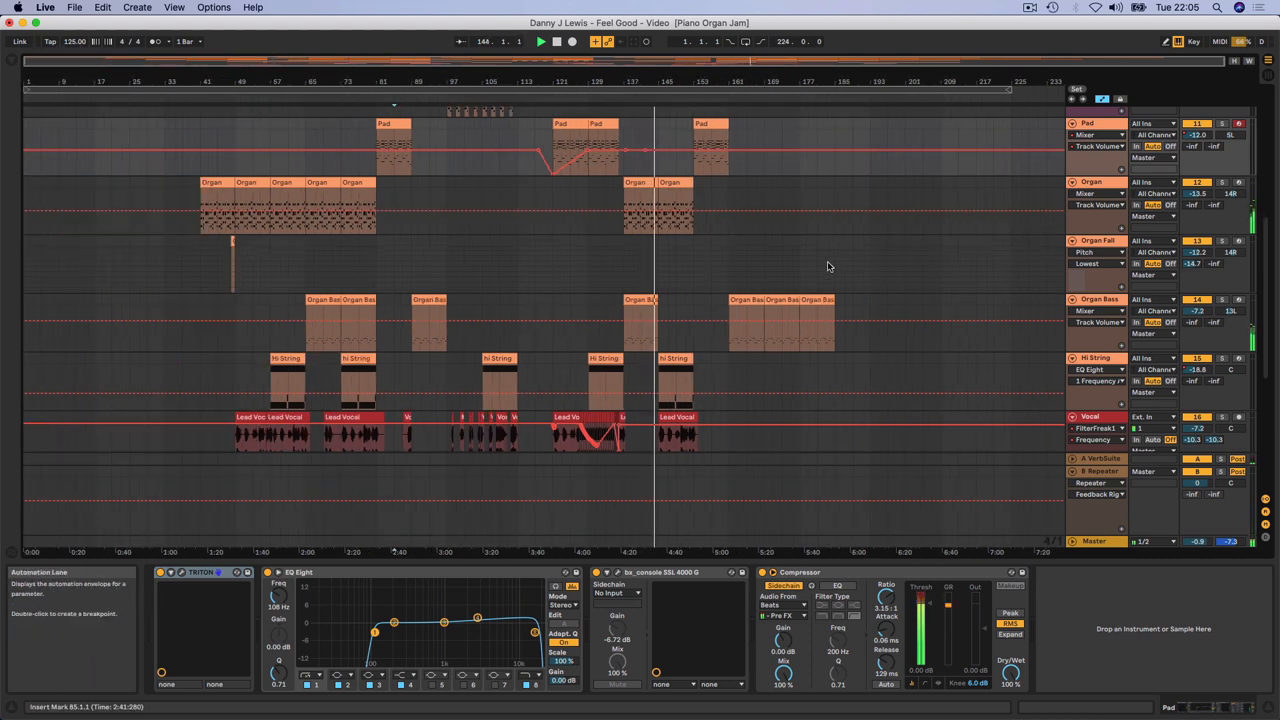
scroll(down, 3)
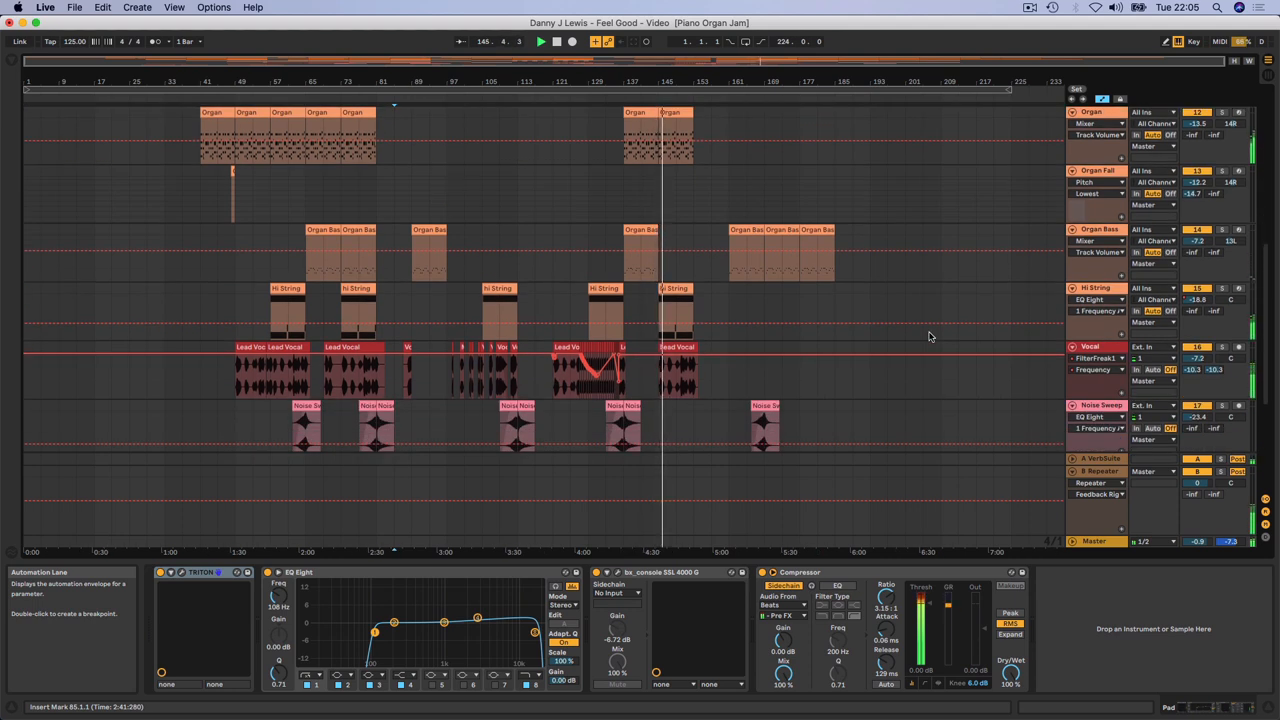
scroll(down, 3)
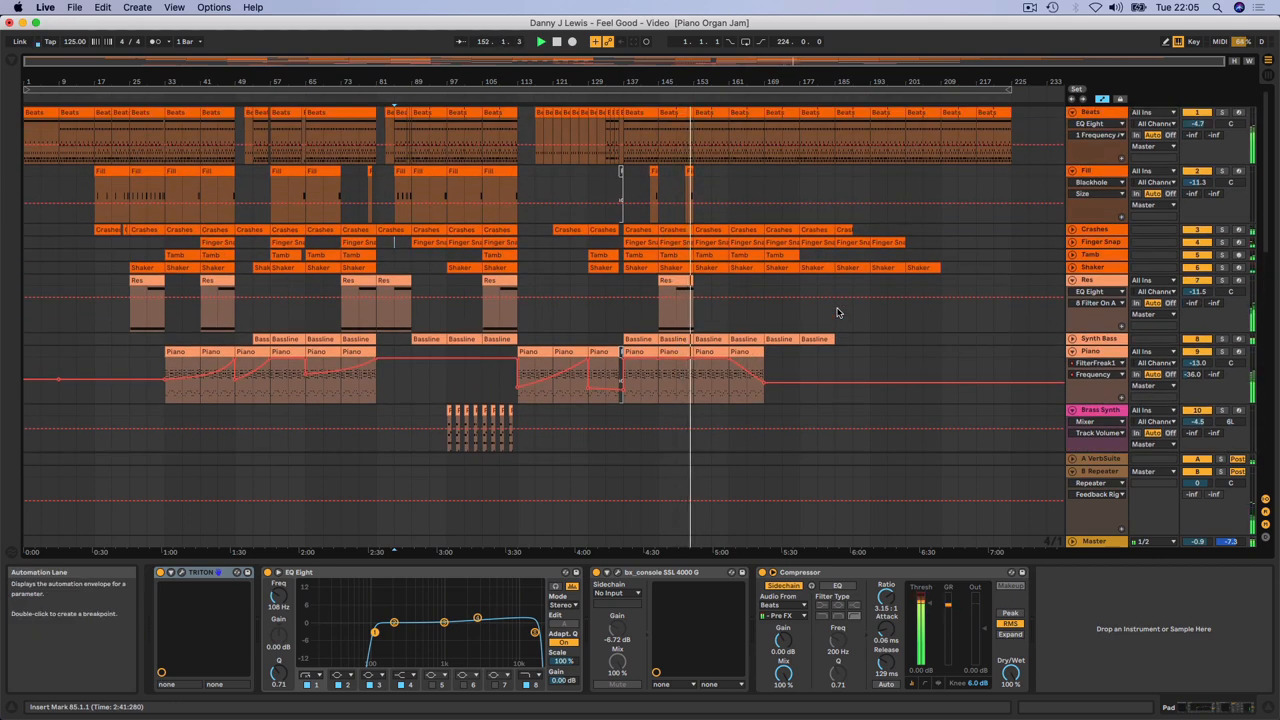
scroll(down, 3)
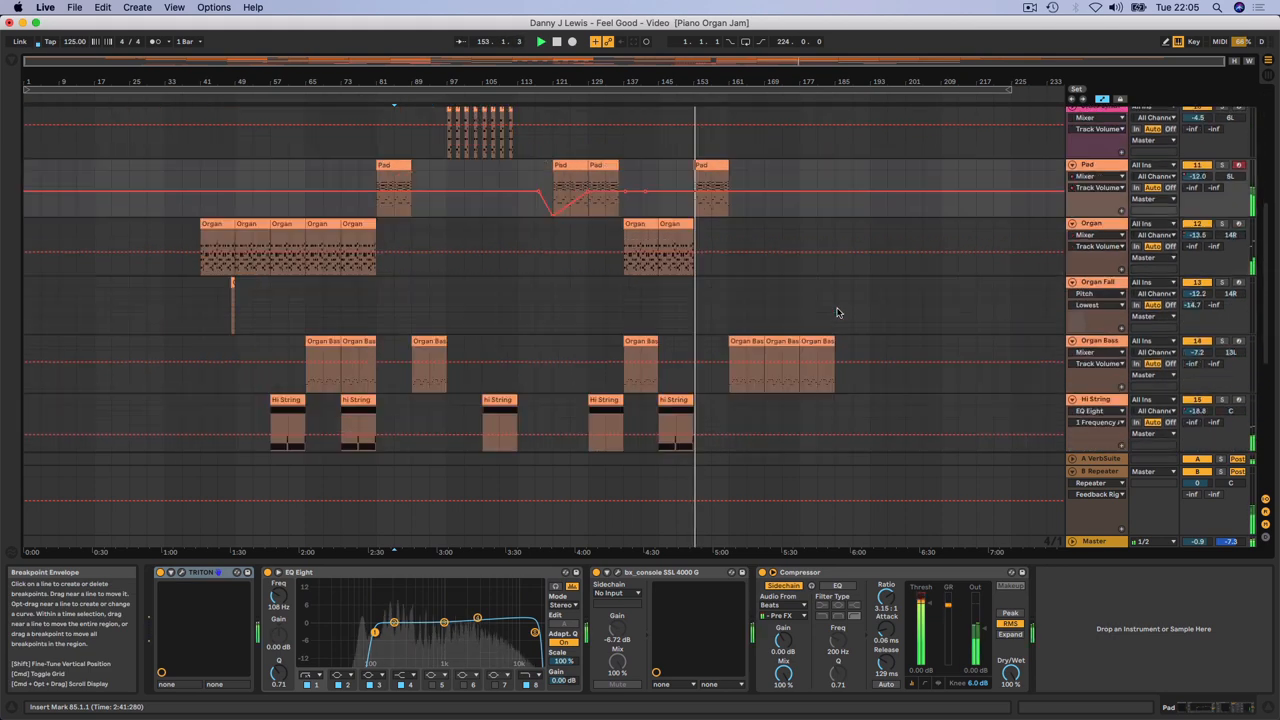